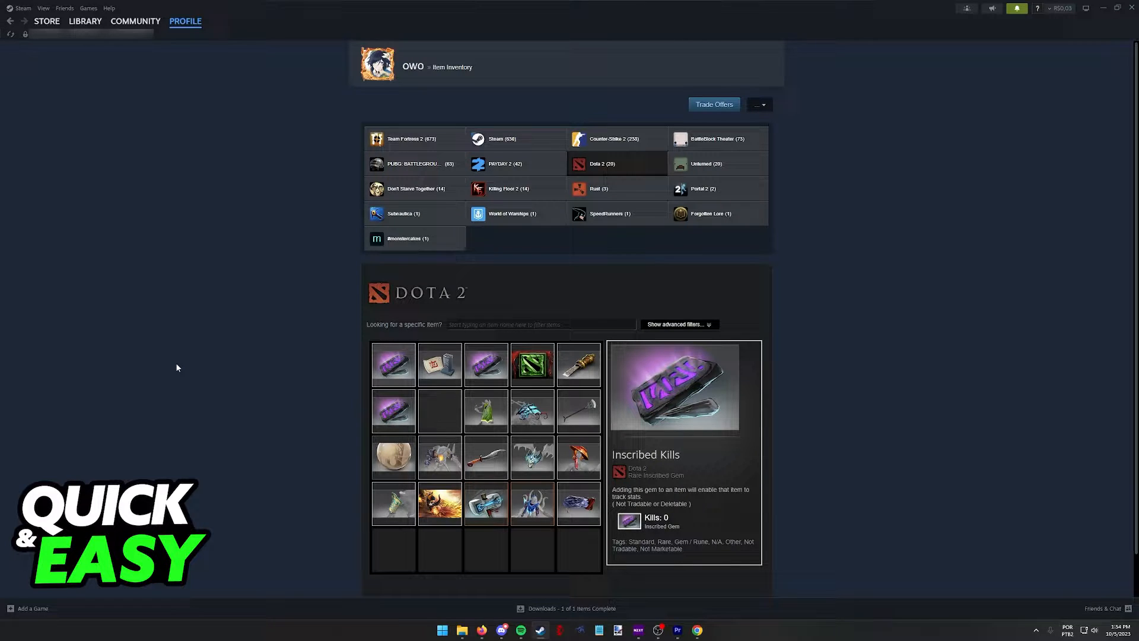
{"action": "mouse_move", "coordinate": [258, 358]}
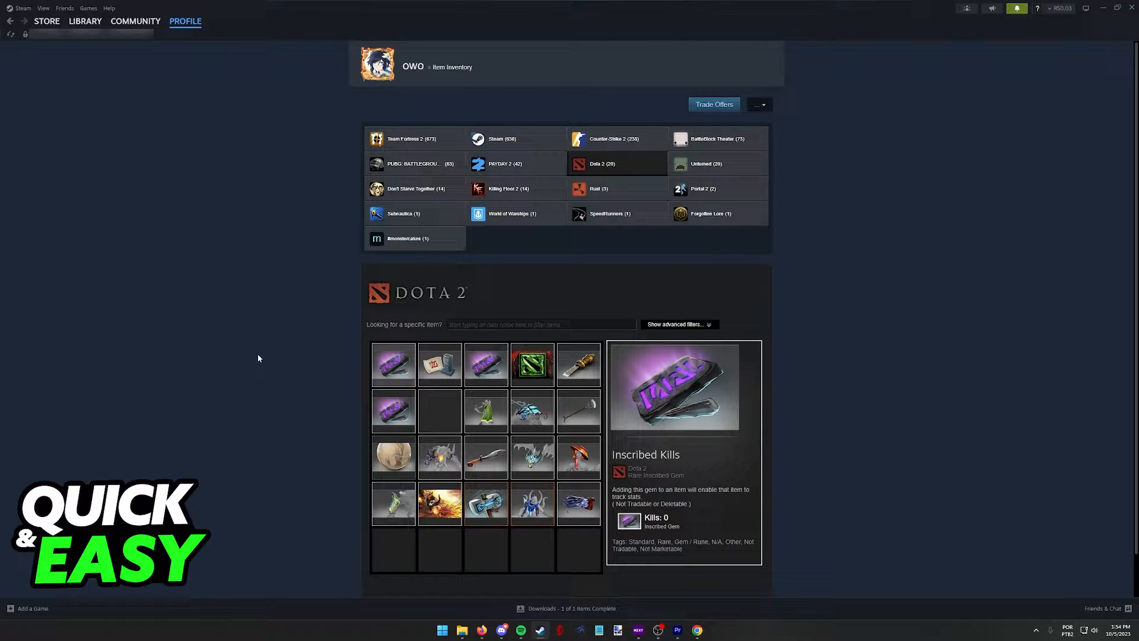
Show the Community menu's list of pages from the Dota 2 inventory.
{"action": "left_click", "coordinate": [134, 22]}
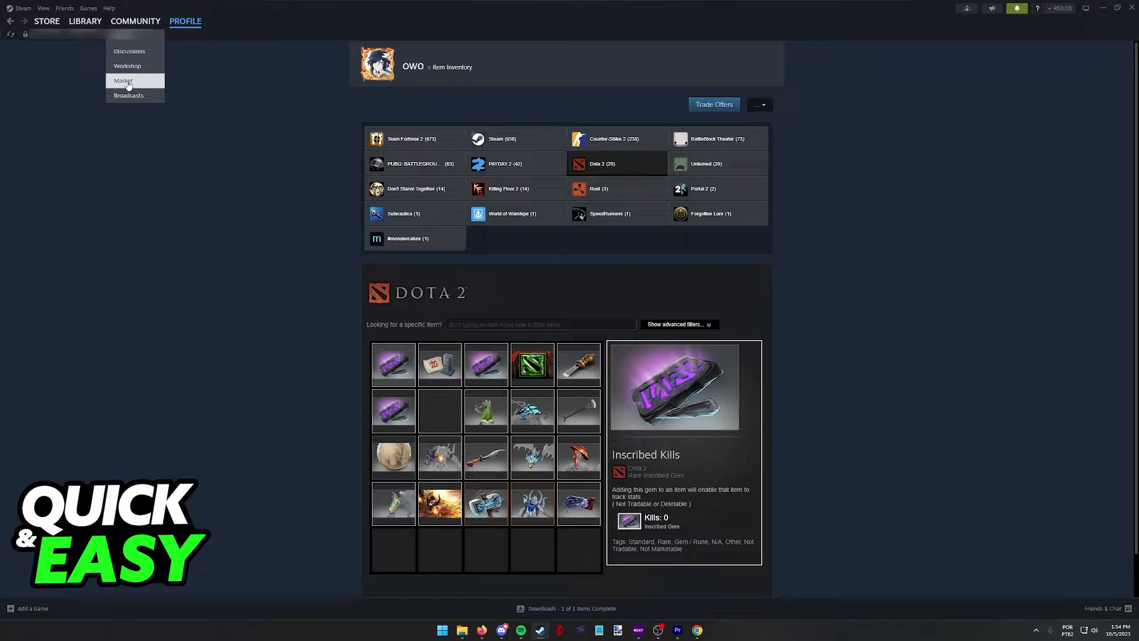
Go to the Community Market and filter it by game to Dota 2 items only.
{"action": "left_click", "coordinate": [122, 81]}
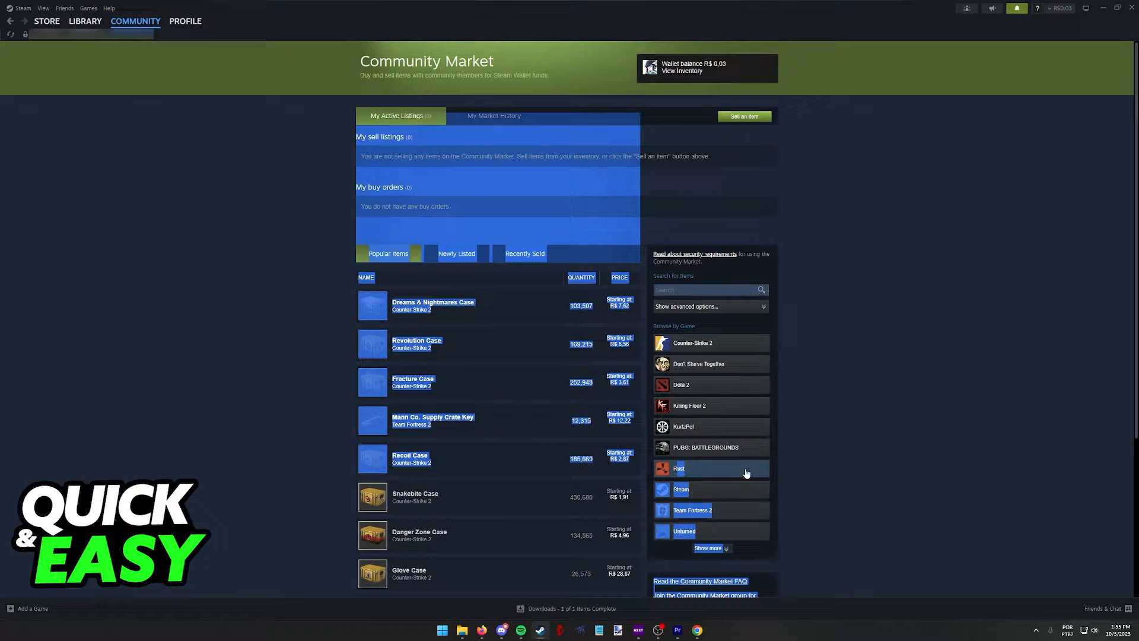
{"action": "left_click", "coordinate": [708, 548]}
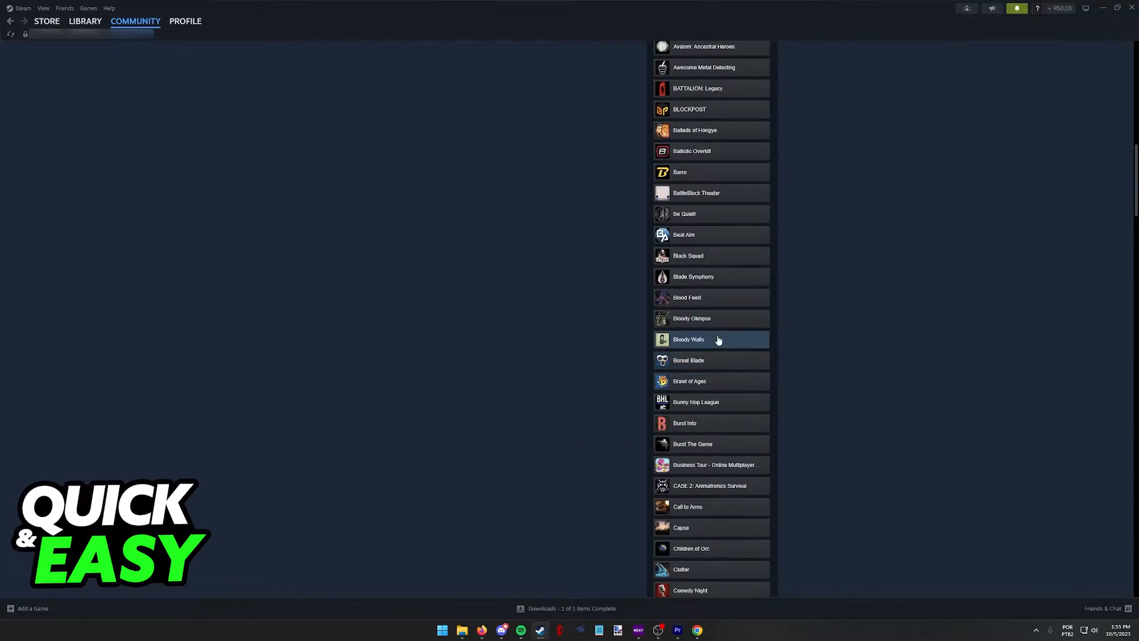
{"action": "scroll", "scroll_direction": "down", "scroll_amount": 3}
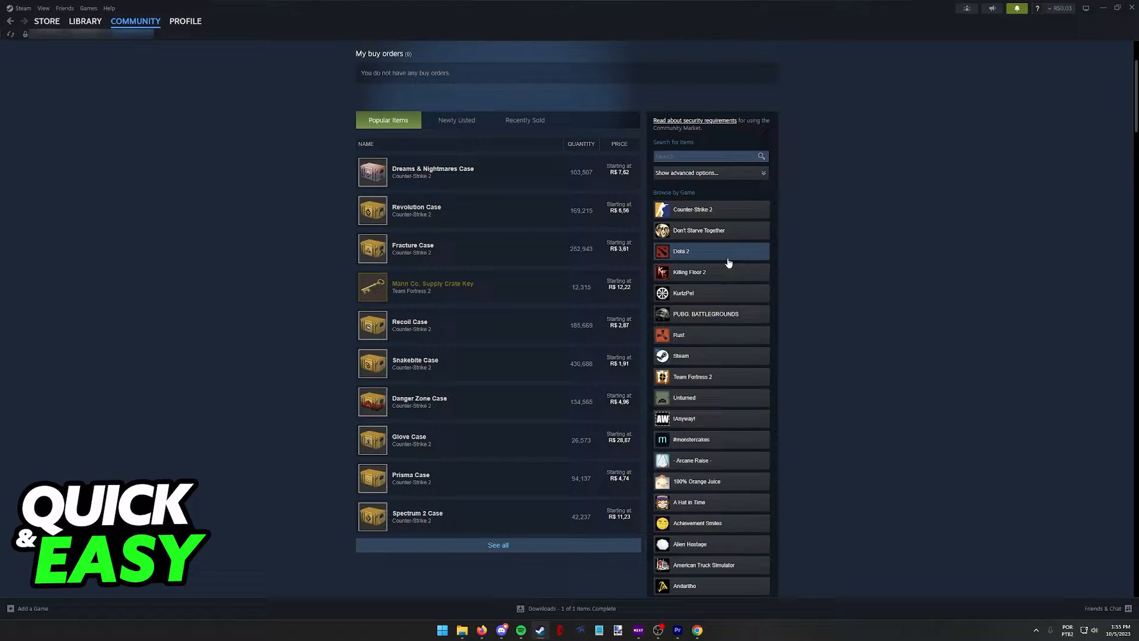
{"action": "left_click", "coordinate": [692, 250]}
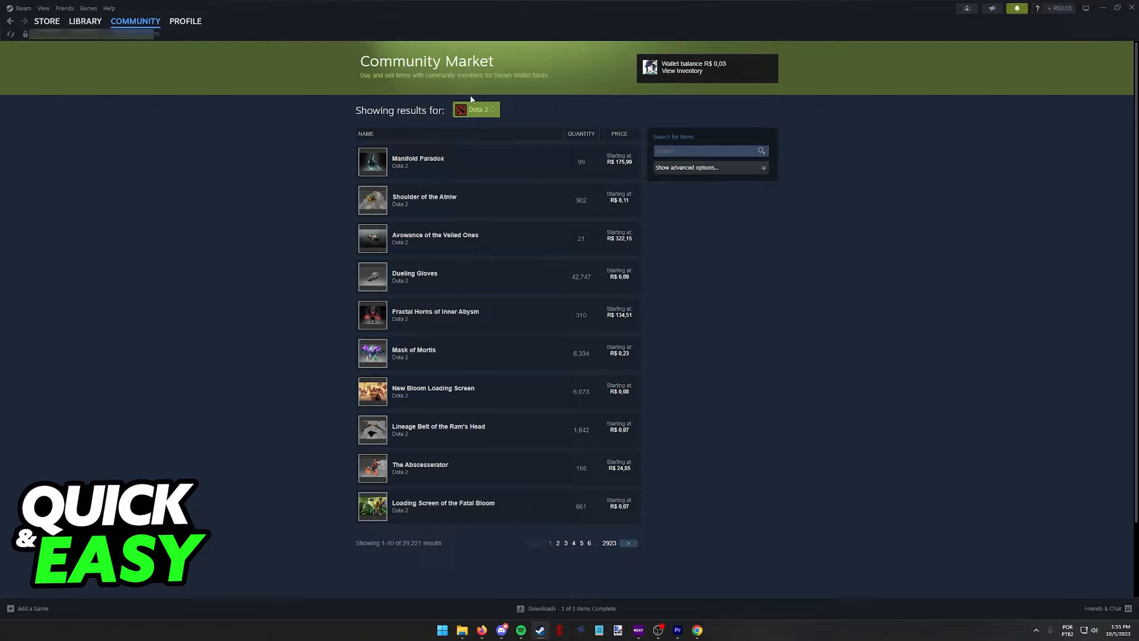
Move to page two of Dota 2 results and bring up the advanced search filters.
{"action": "left_click", "coordinate": [628, 542]}
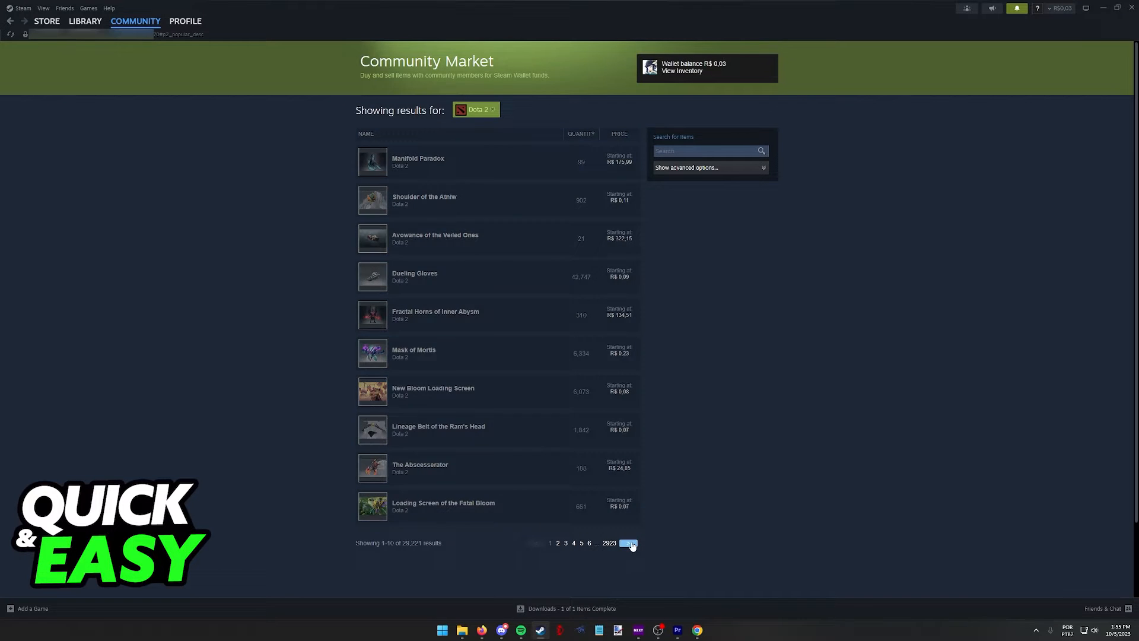
{"action": "left_click", "coordinate": [628, 542]}
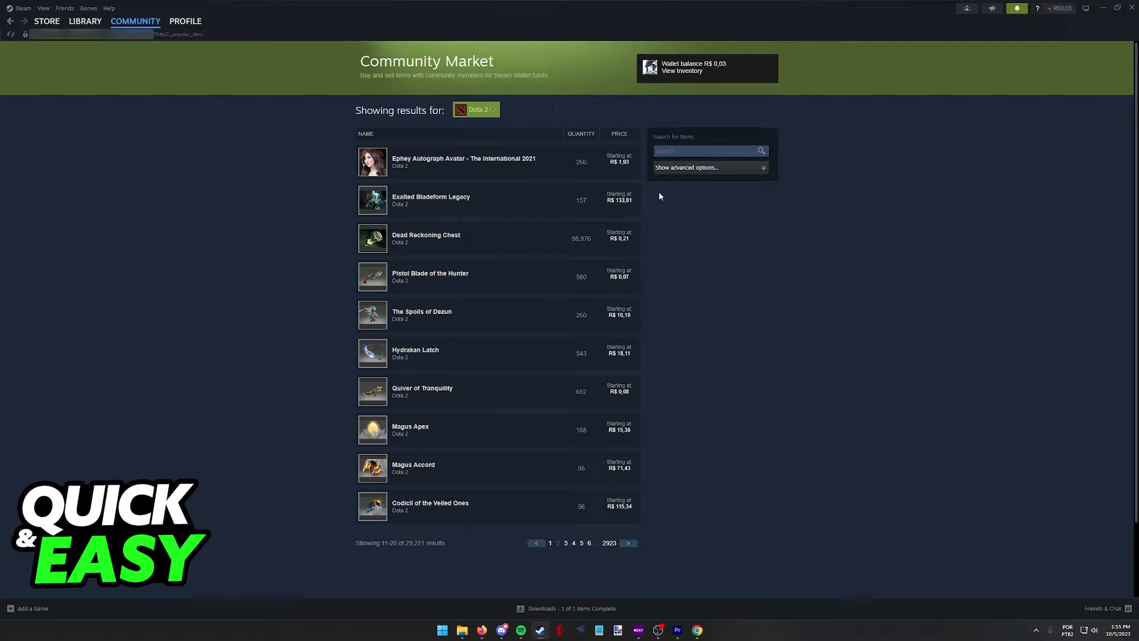
{"action": "left_click", "coordinate": [686, 168]}
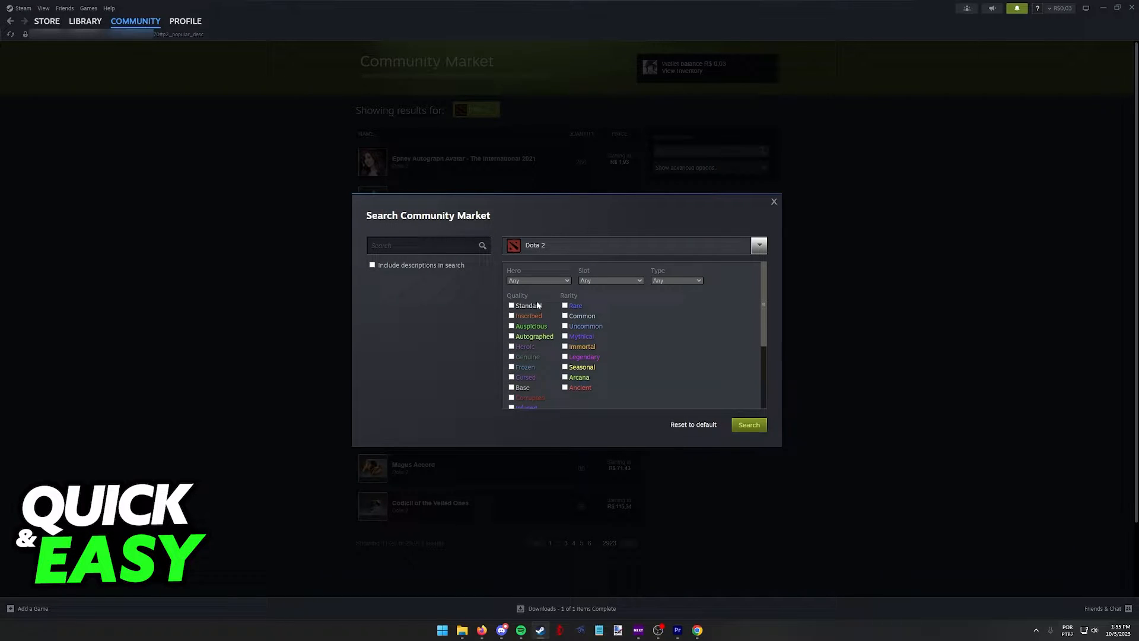
Look through the Quality and Rarity checkboxes, then close the advanced search unapplied.
{"action": "left_click", "coordinate": [537, 280]}
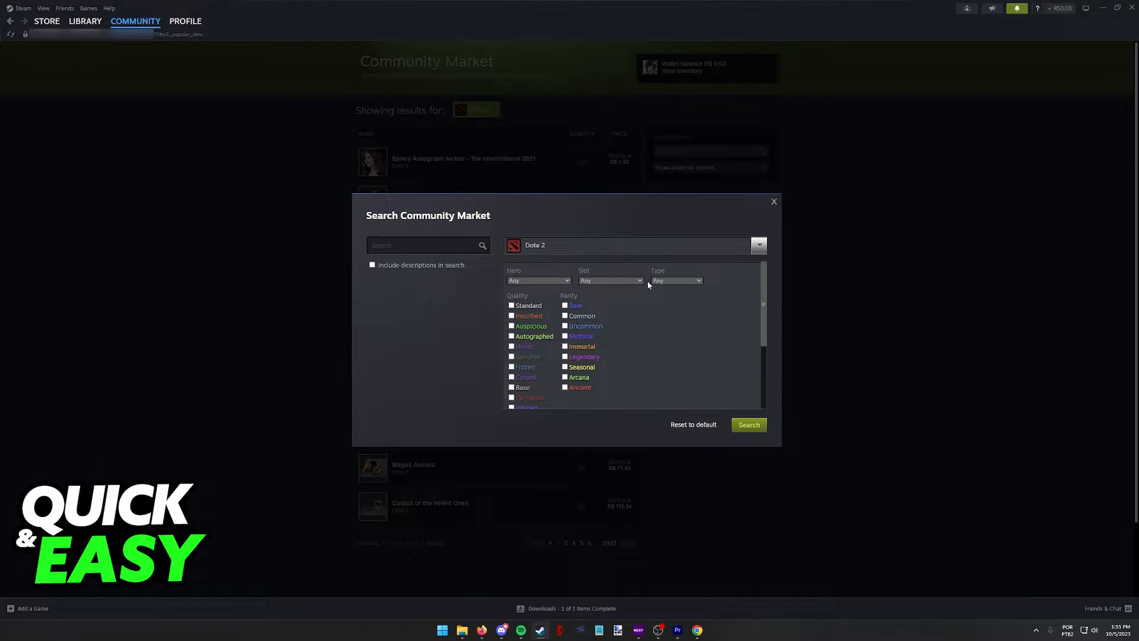
{"action": "scroll", "scroll_direction": "down", "scroll_amount": 3}
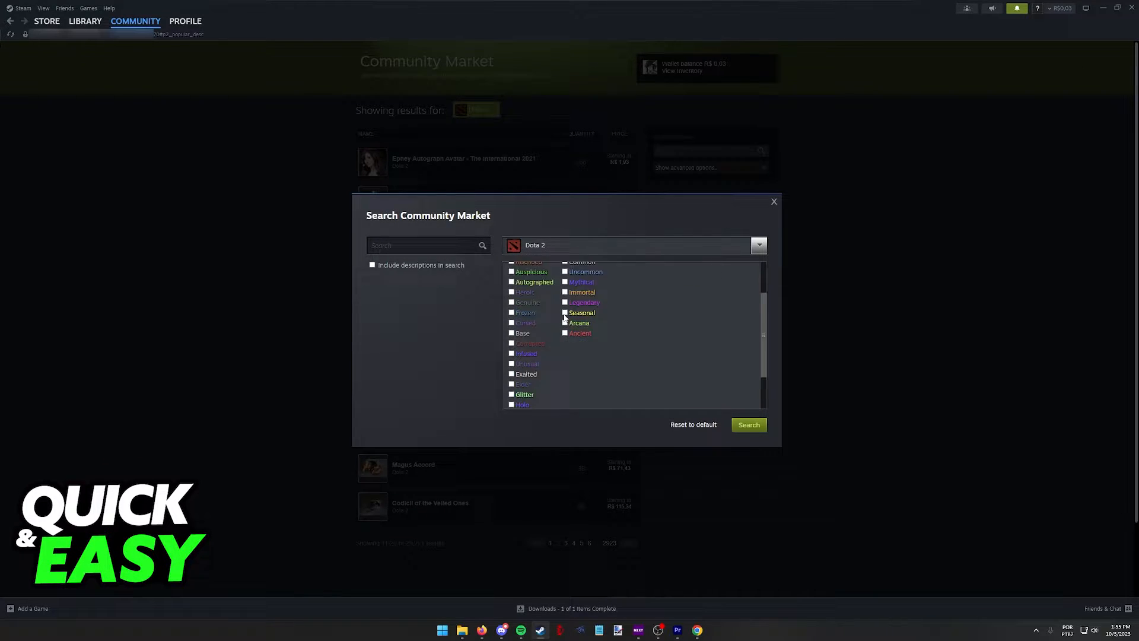
{"action": "left_click", "coordinate": [773, 202]}
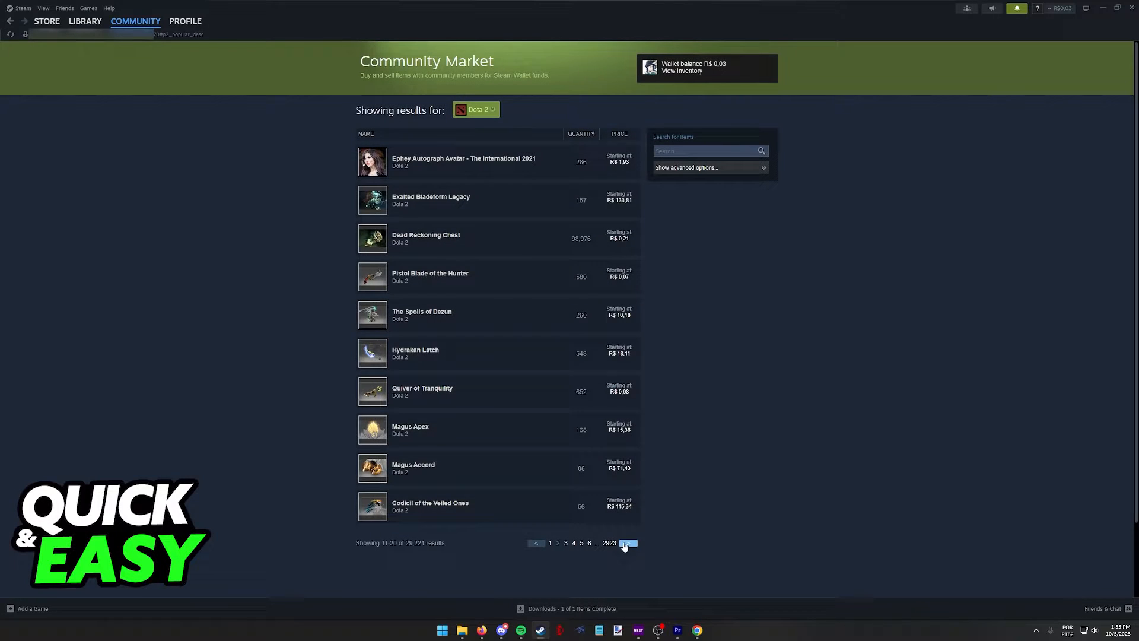
Advance to page three and view the Bracers of the Sovereign sell listings.
{"action": "left_click", "coordinate": [627, 542]}
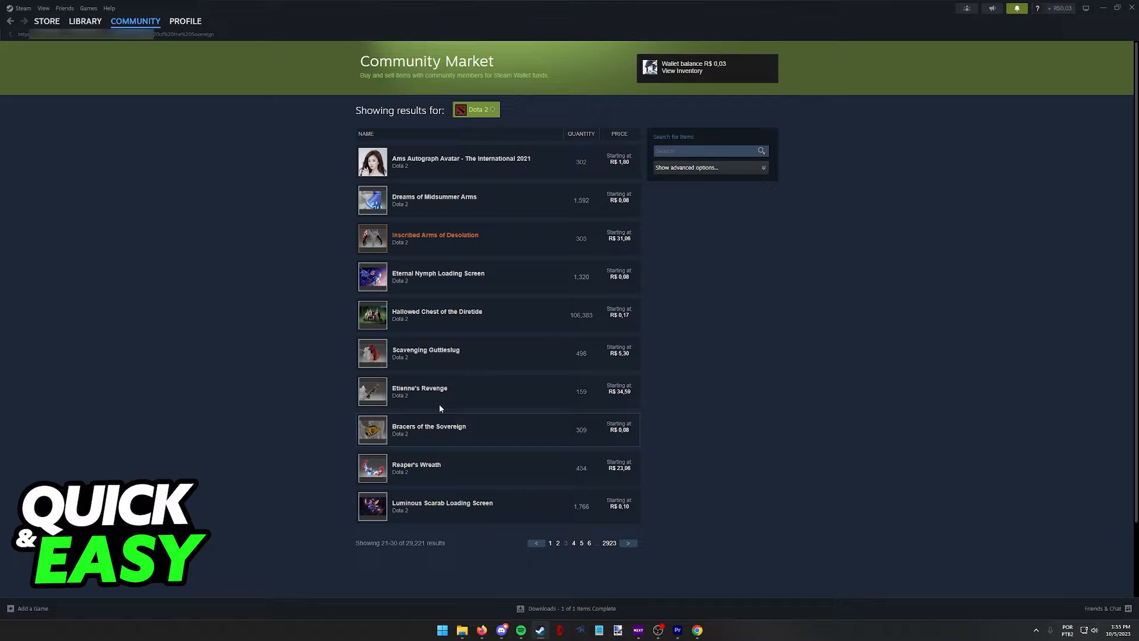
{"action": "left_click", "coordinate": [428, 426]}
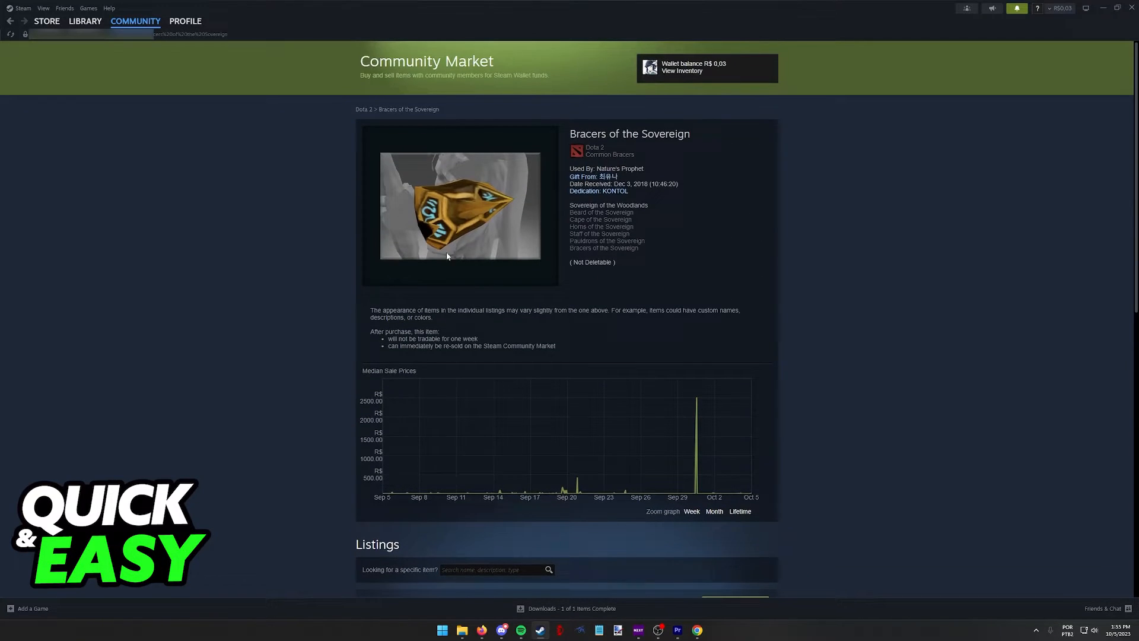
{"action": "scroll", "scroll_direction": "down", "scroll_amount": 3}
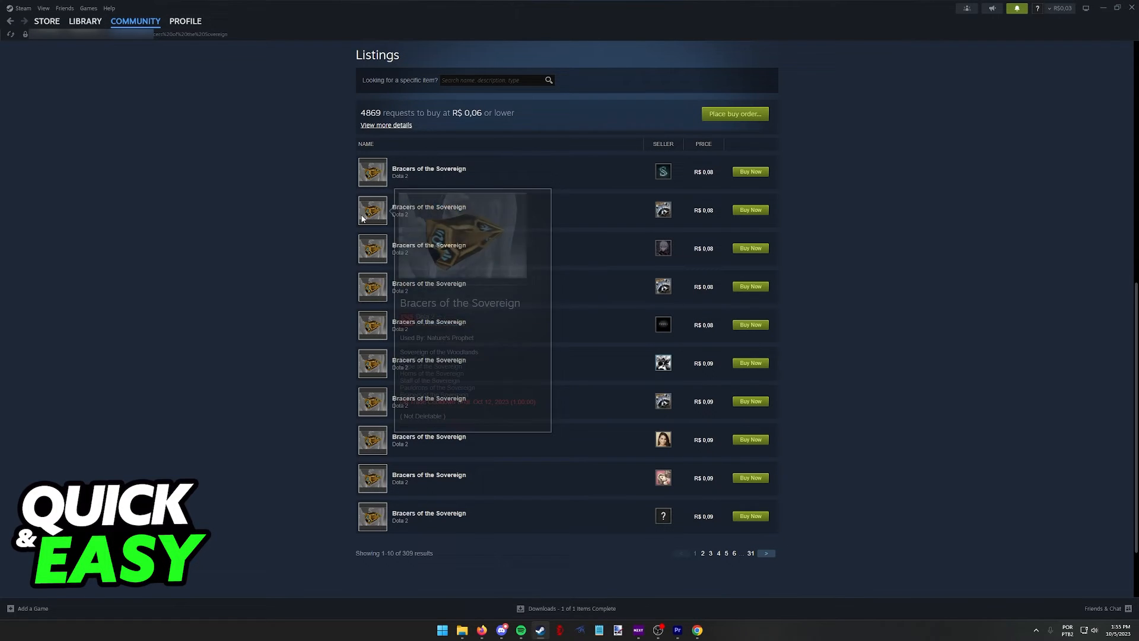
{"action": "mouse_move", "coordinate": [369, 249]}
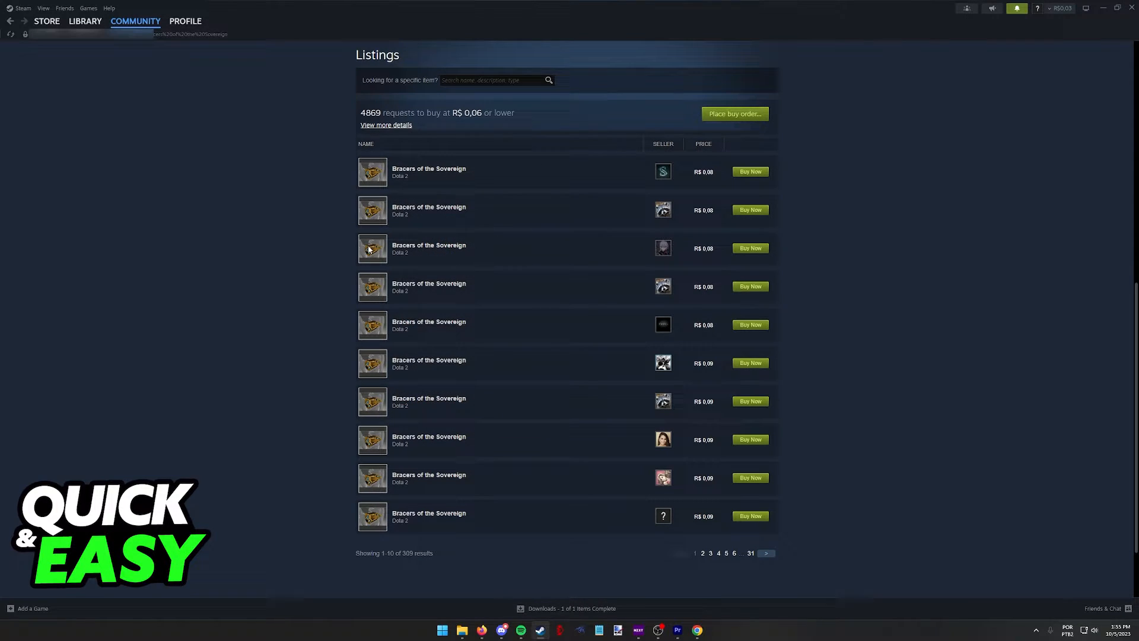
{"action": "mouse_move", "coordinate": [376, 323]}
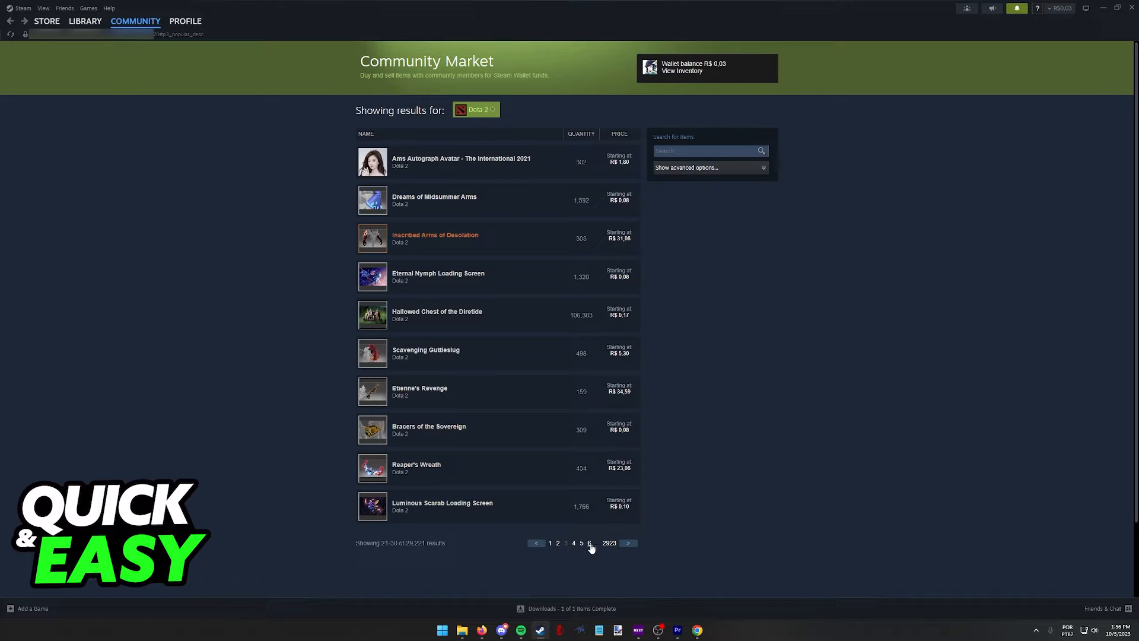
Jump to page 6 and review the Sword of the Eleven Curses buy requests and listings.
{"action": "left_click", "coordinate": [590, 542]}
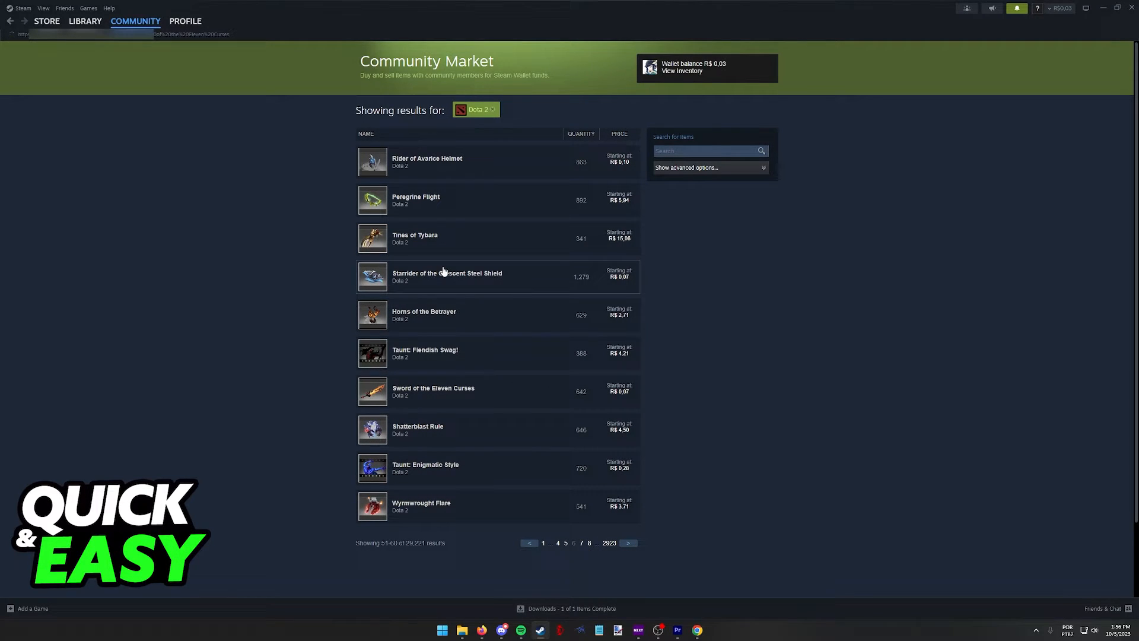
{"action": "left_click", "coordinate": [432, 390]}
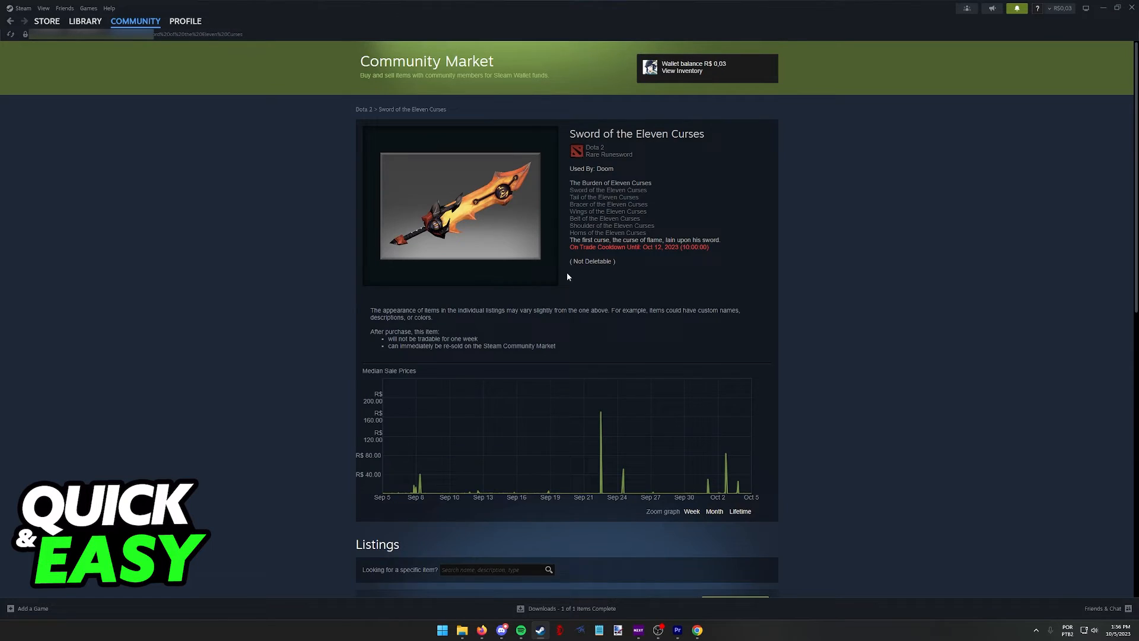
{"action": "scroll", "scroll_direction": "down", "scroll_amount": 3}
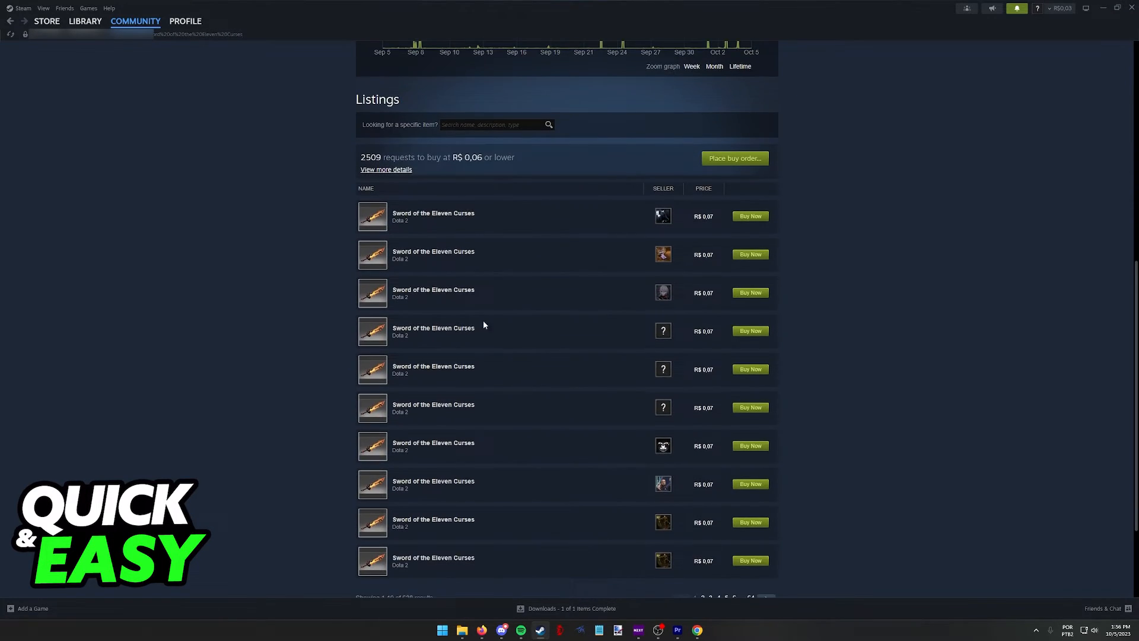
{"action": "scroll", "scroll_direction": "down", "scroll_amount": 3}
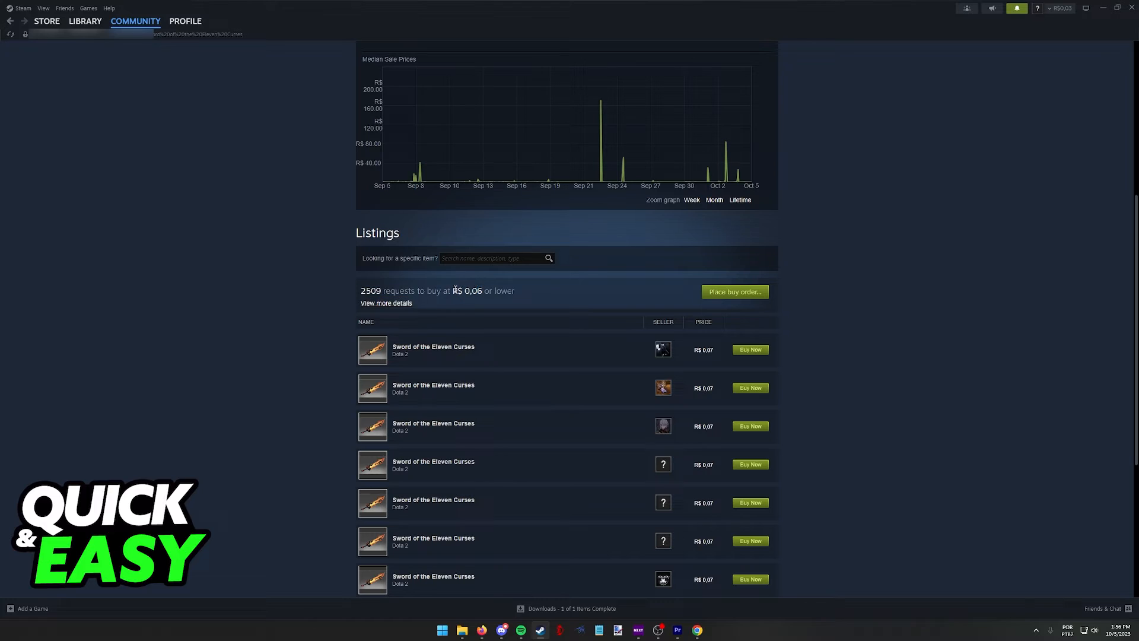
{"action": "mouse_move", "coordinate": [464, 309]}
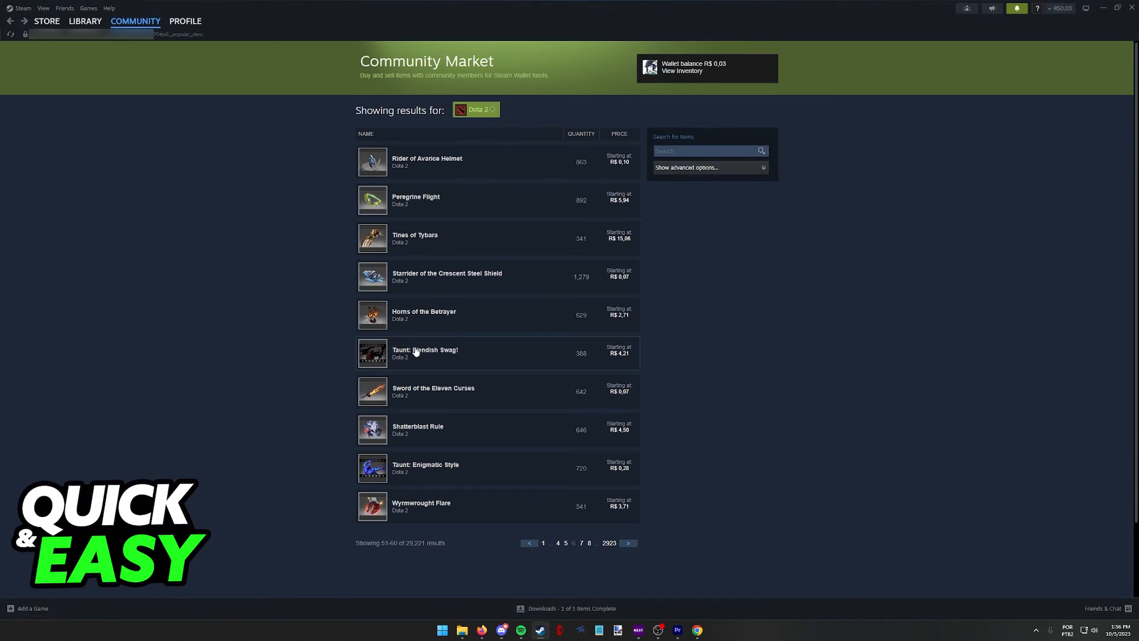
Return to the Dota 2 item inventory via the Profile menu and browse the owned items.
{"action": "left_click", "coordinate": [185, 20]}
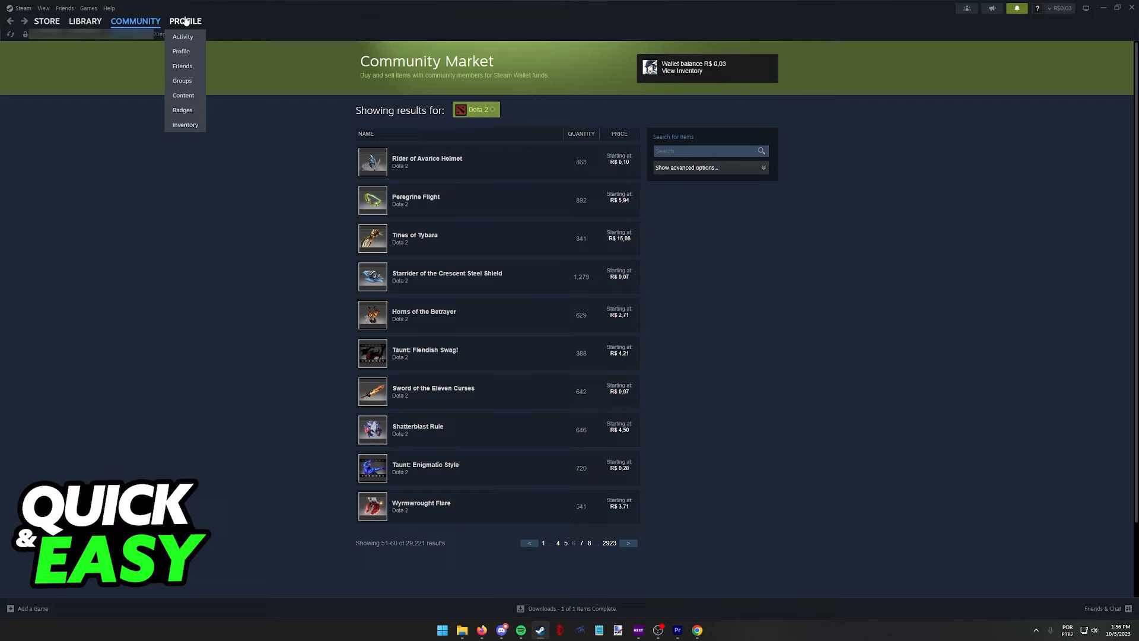
{"action": "left_click", "coordinate": [186, 124]}
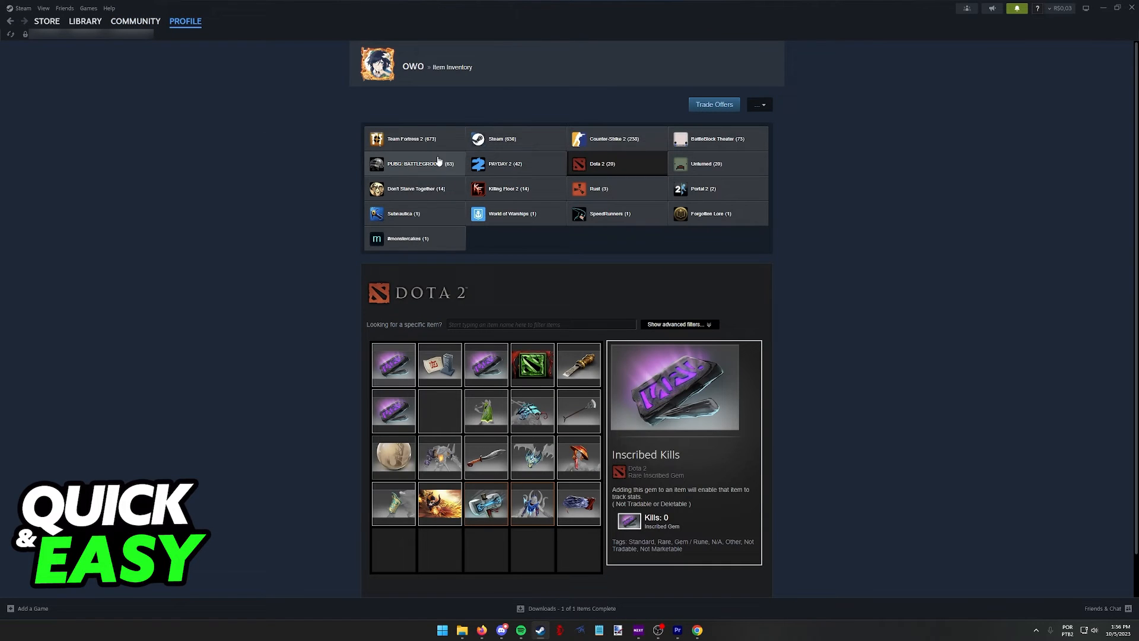
{"action": "scroll", "scroll_direction": "down", "scroll_amount": 3}
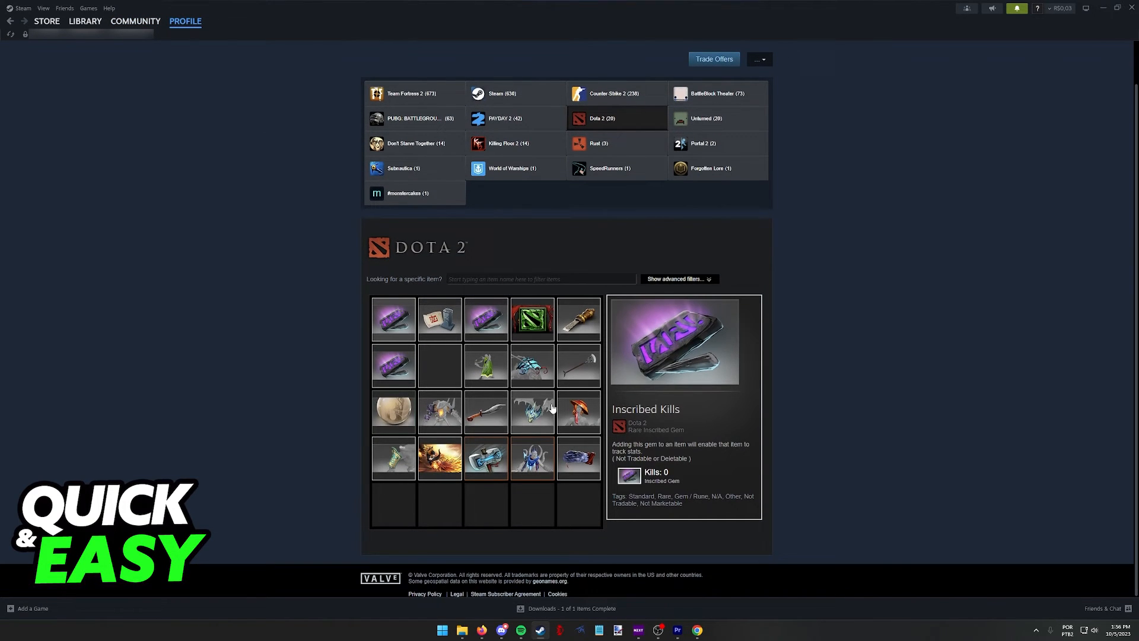